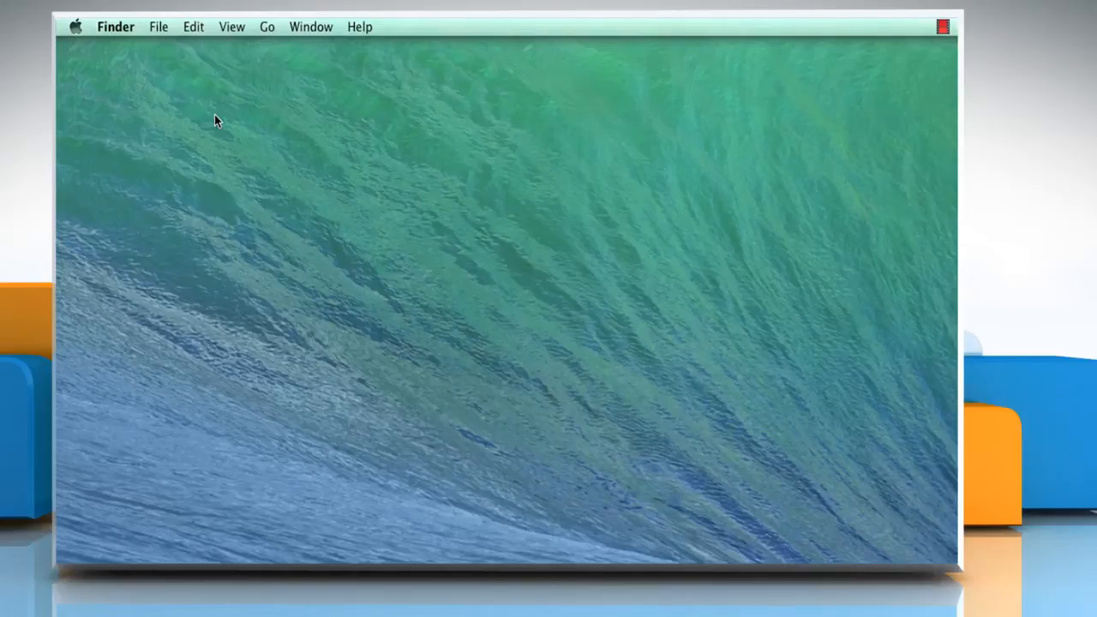
mouse_move(267, 37)
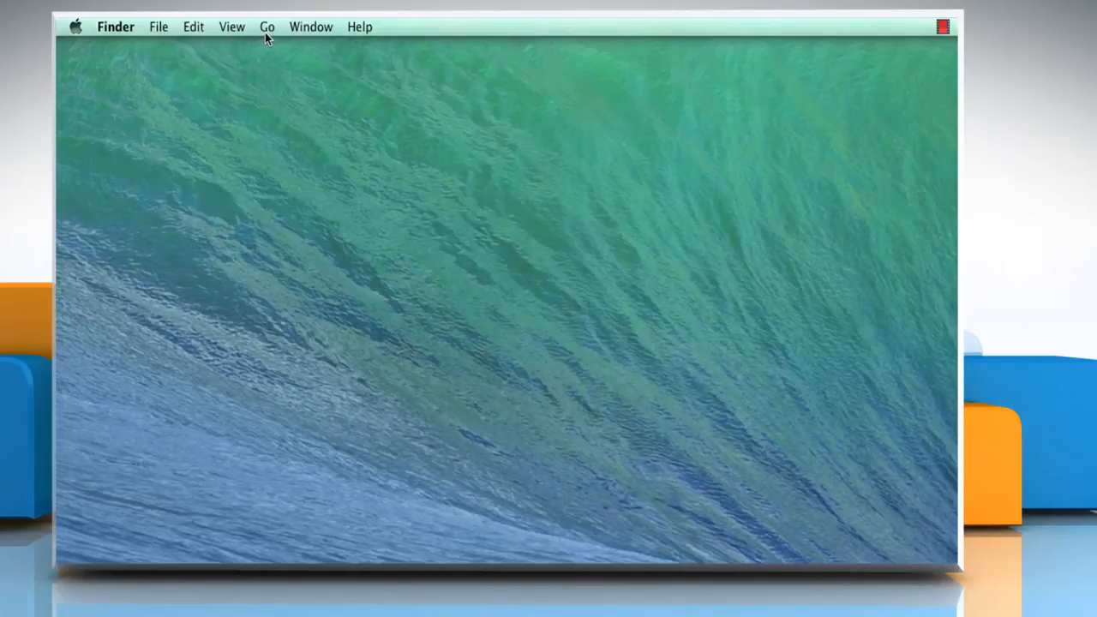
Go to the Applications folder from Finder's Go menu and launch QuickTime Player.
left_click(267, 26)
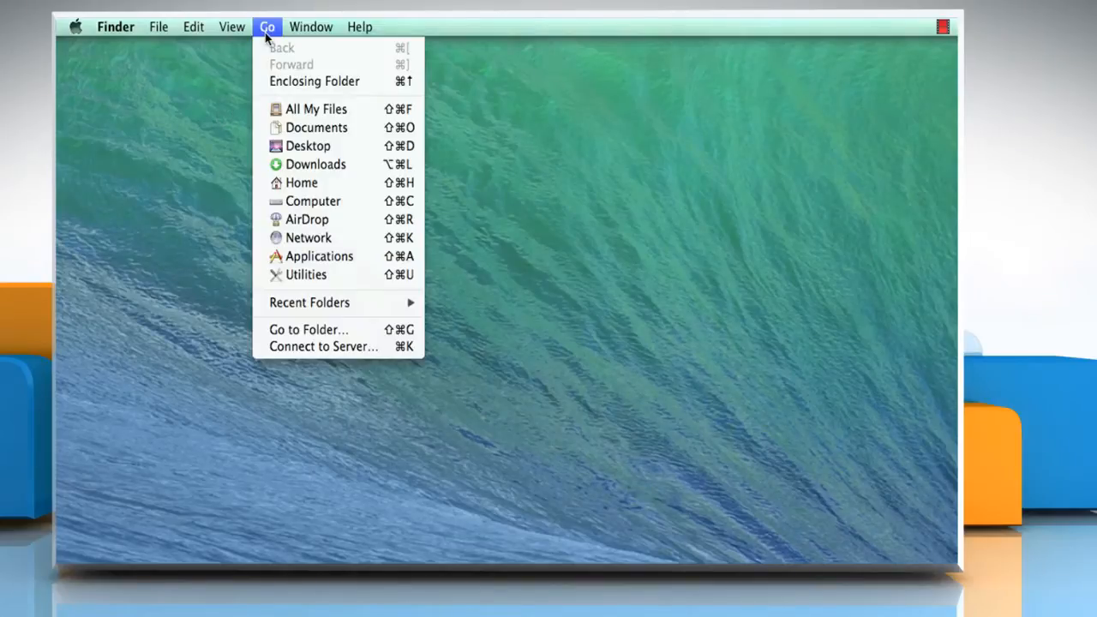
mouse_move(319, 256)
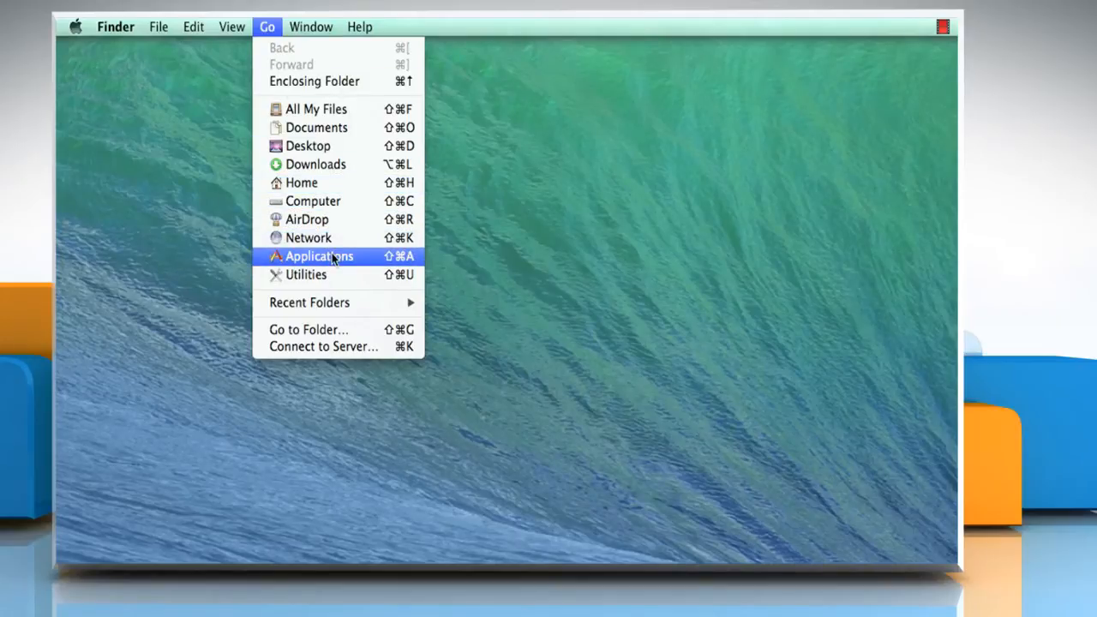
left_click(318, 256)
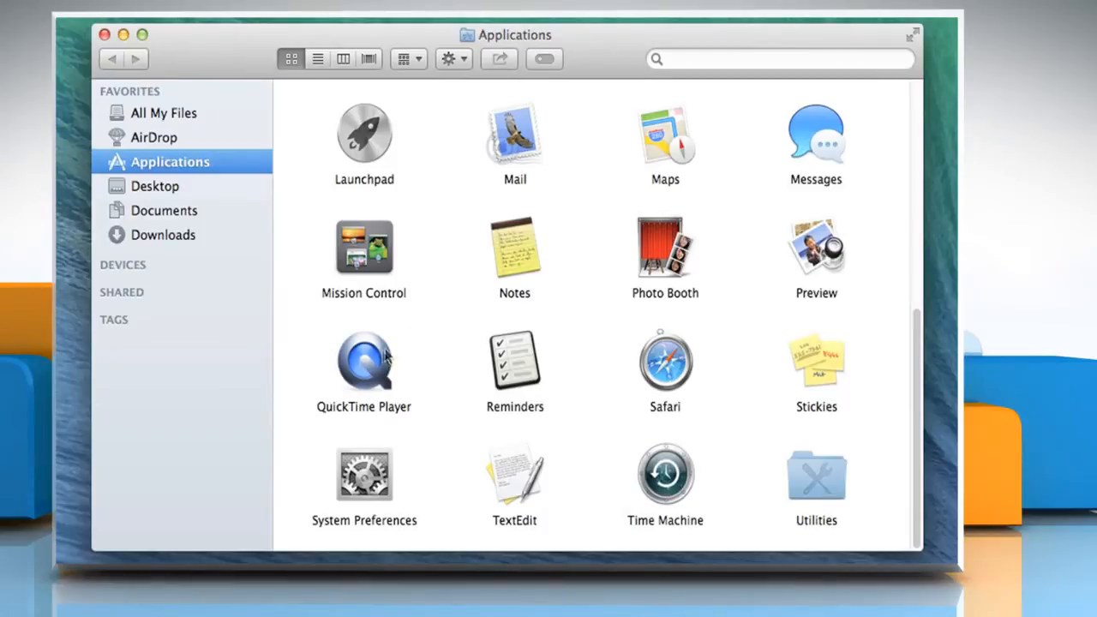
left_click(364, 362)
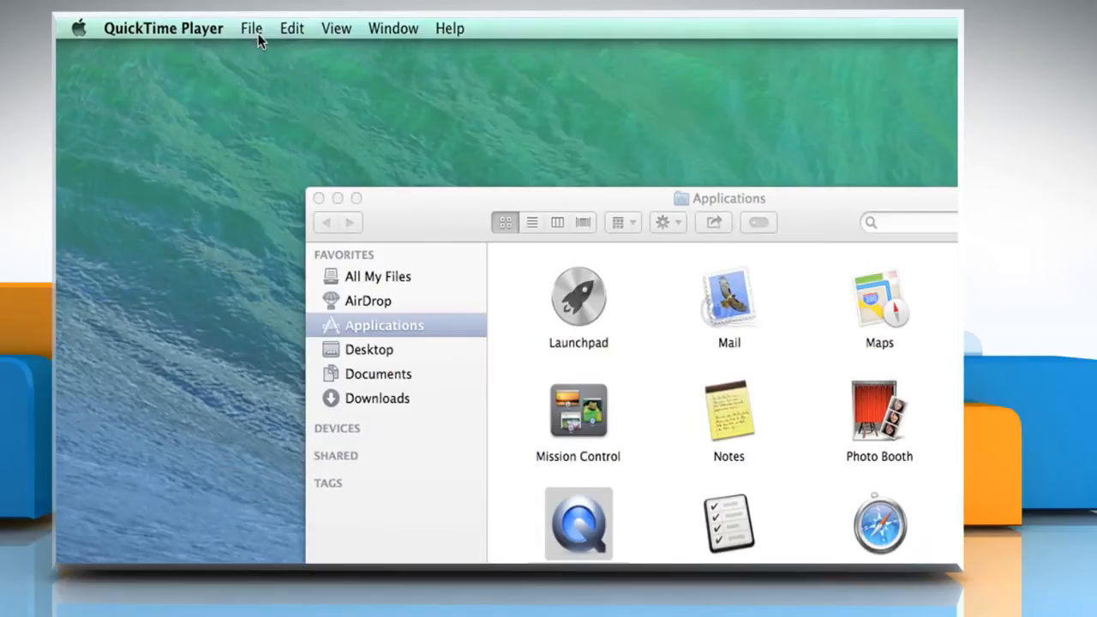
Start a New Screen Recording session from the File menu.
left_click(252, 27)
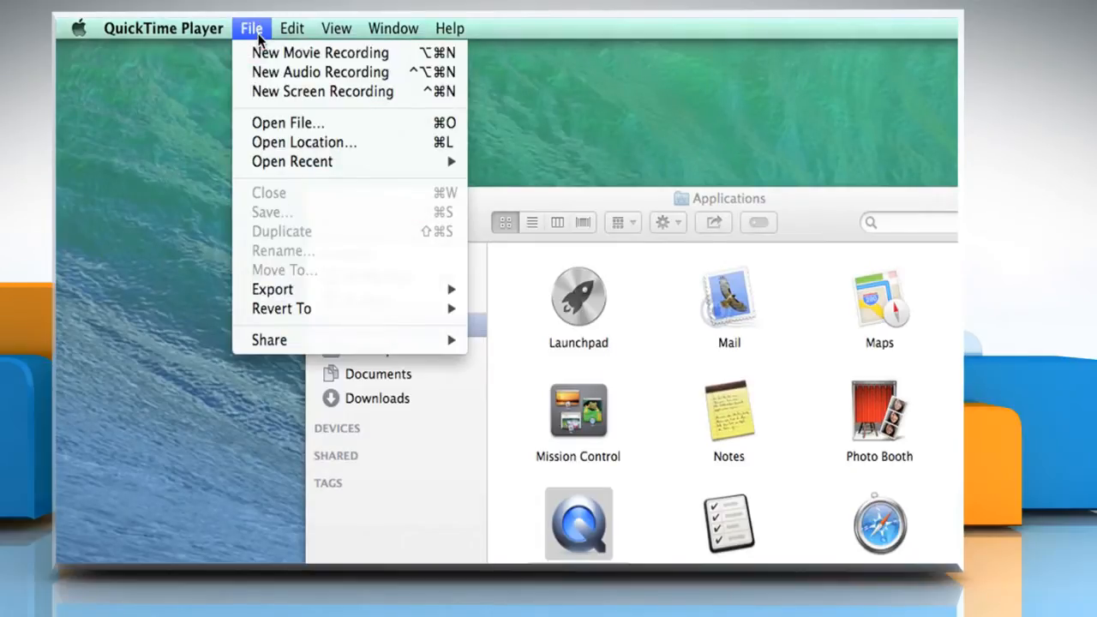
mouse_move(322, 92)
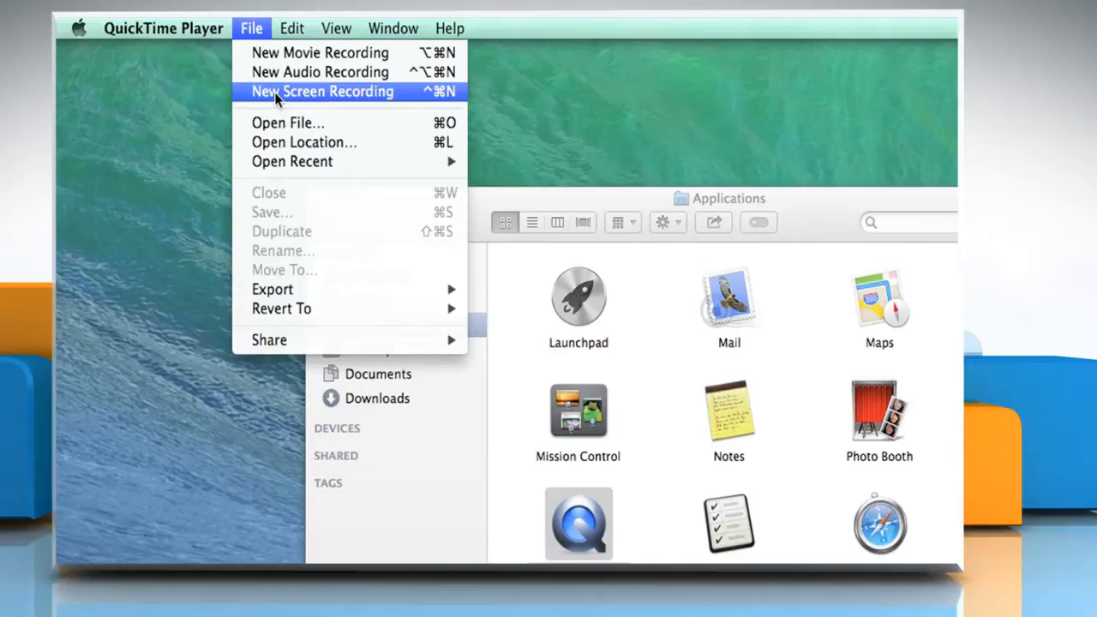
left_click(322, 91)
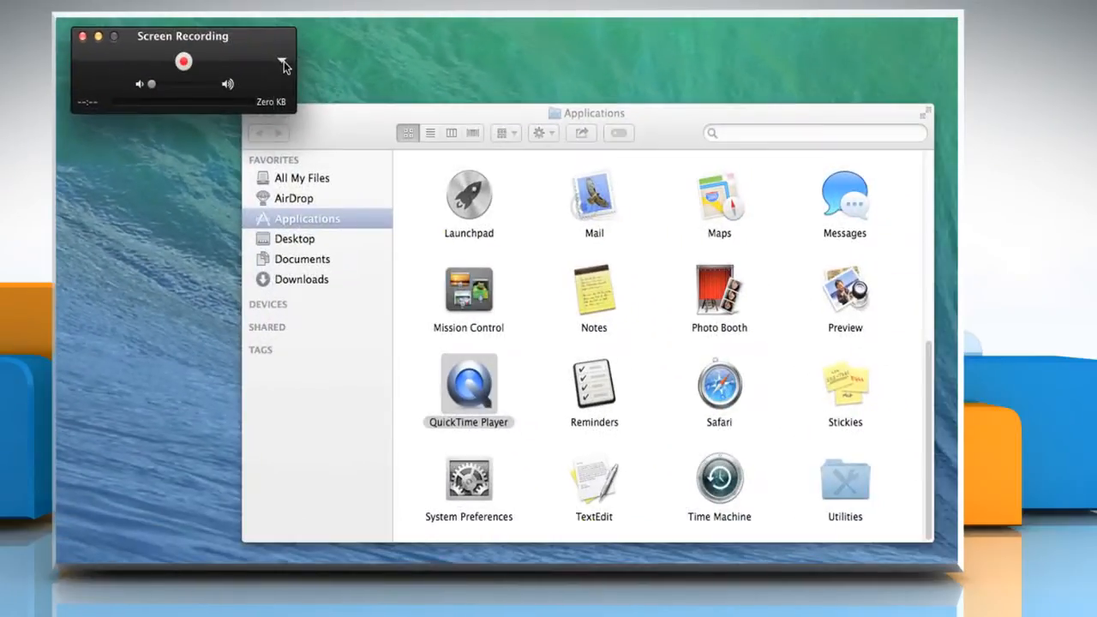
Set audio input to Built-in Input: Line In and enable Show Mouse Clicks in Recording.
left_click(283, 64)
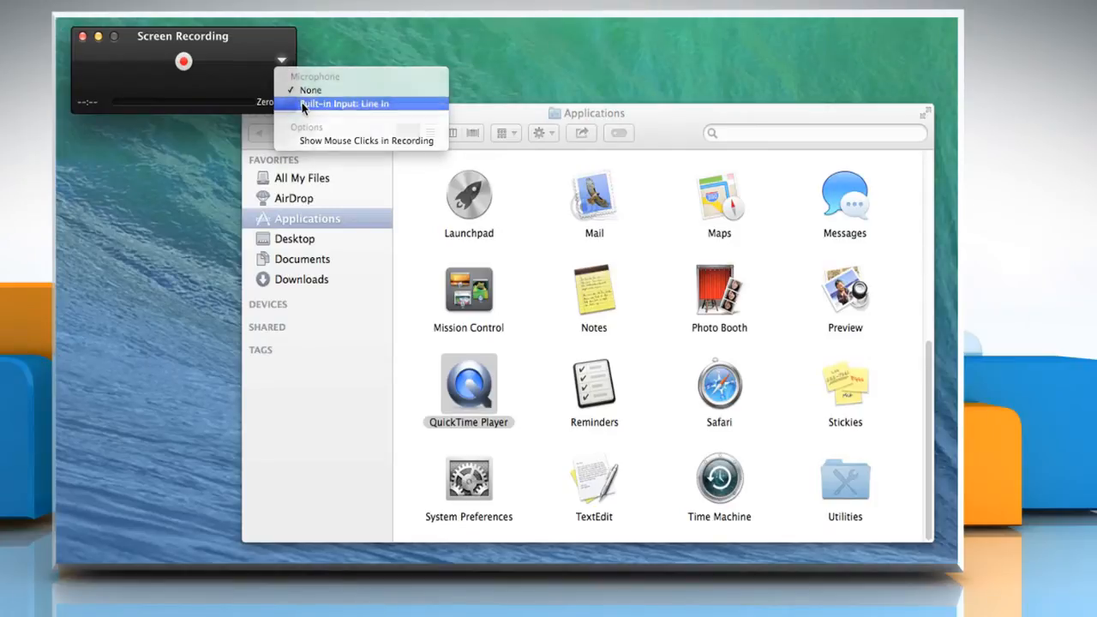
left_click(343, 103)
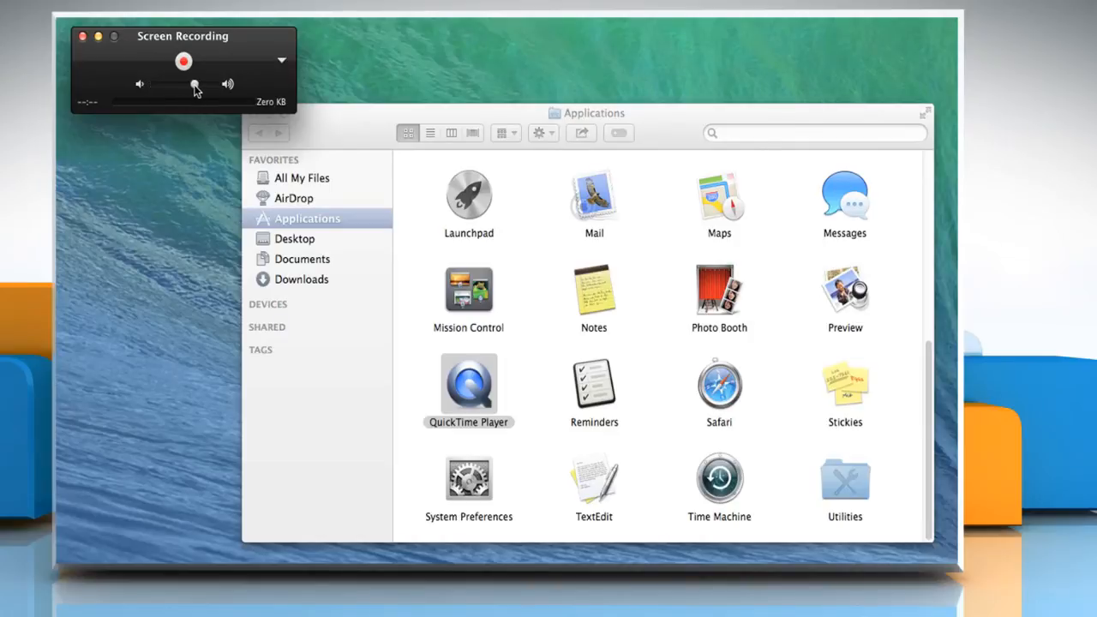
left_click(282, 61)
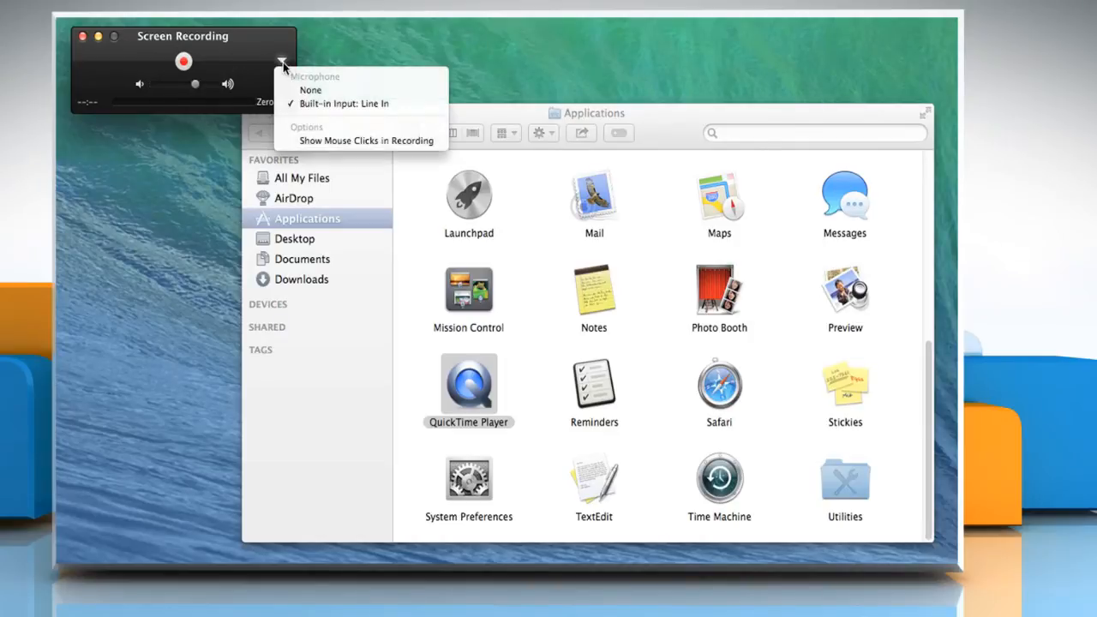
mouse_move(366, 140)
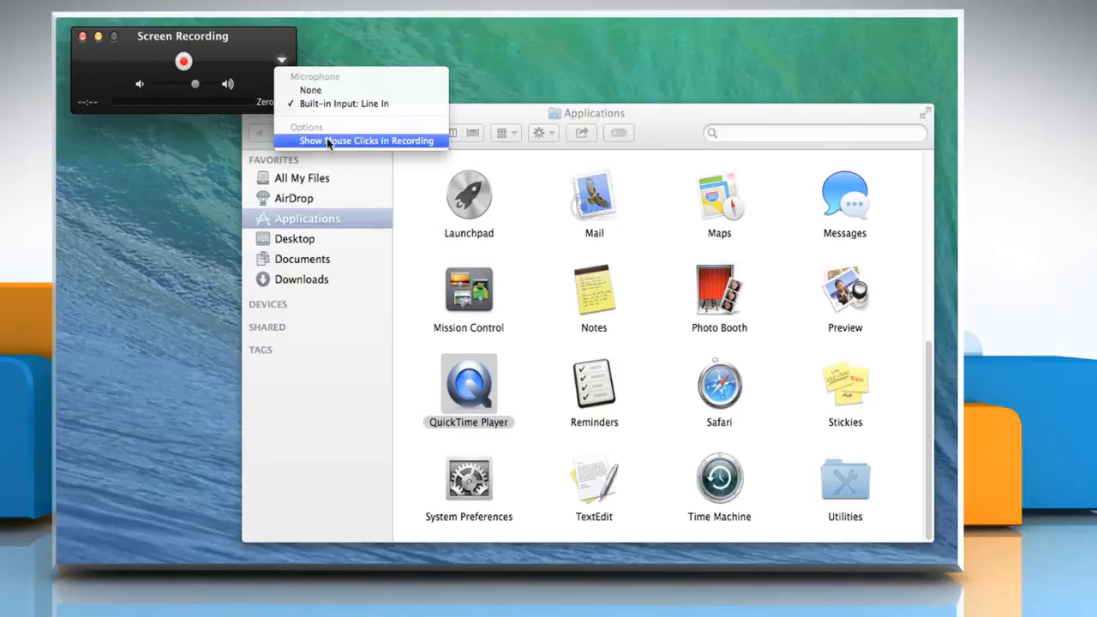
left_click(367, 140)
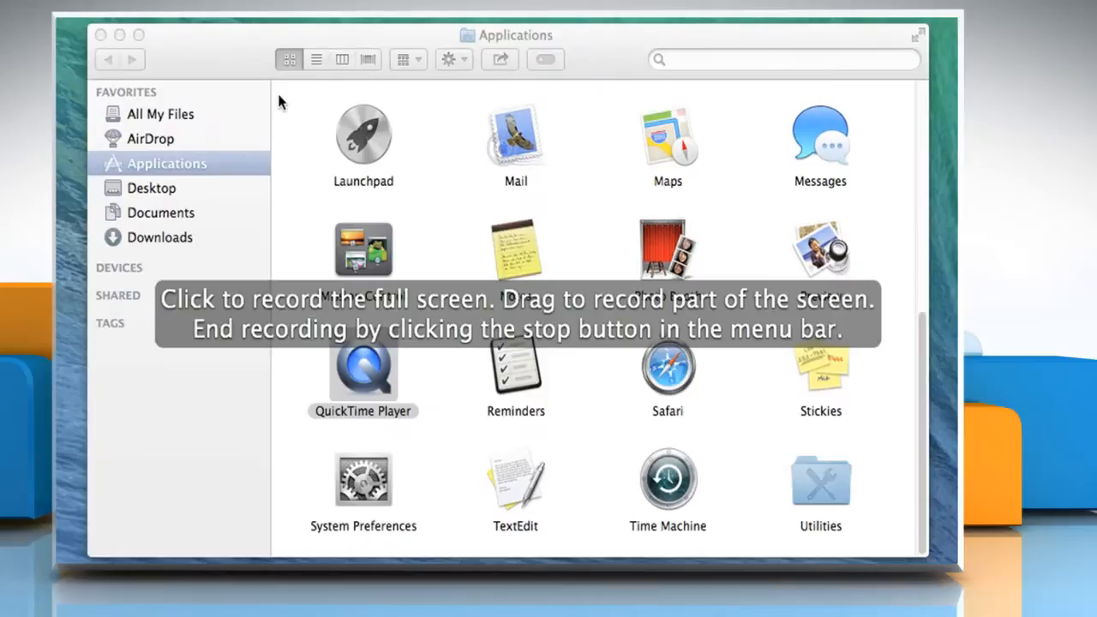
Drag a capture rectangle over the Finder window showing the Applications folder.
left_click_drag(281, 97, 497, 227)
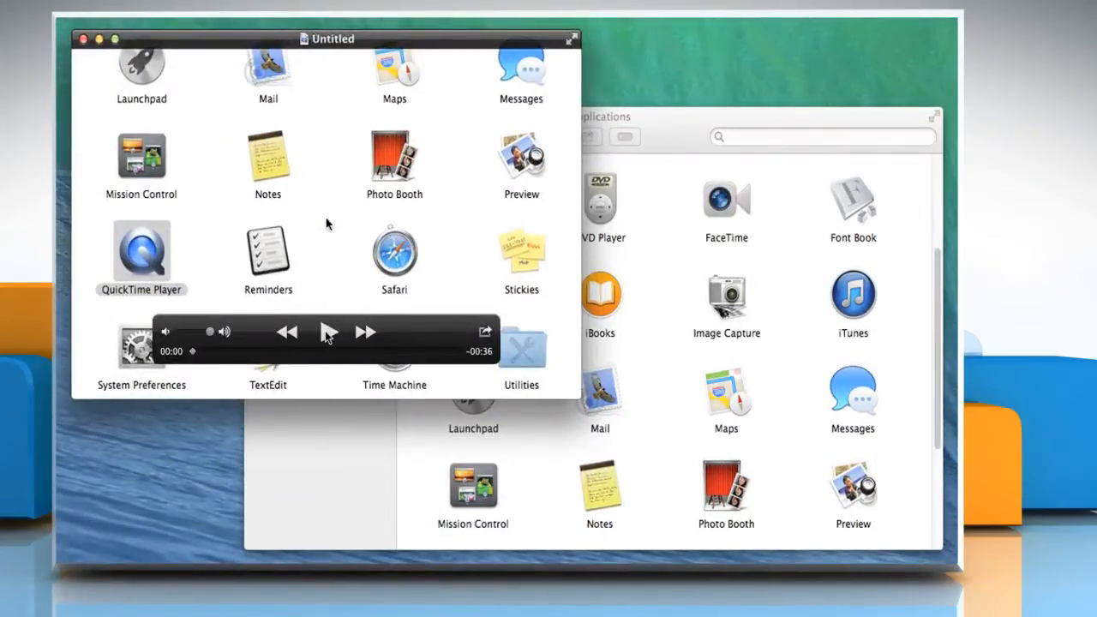
Play the untitled recording, then pause it partway through.
left_click(328, 332)
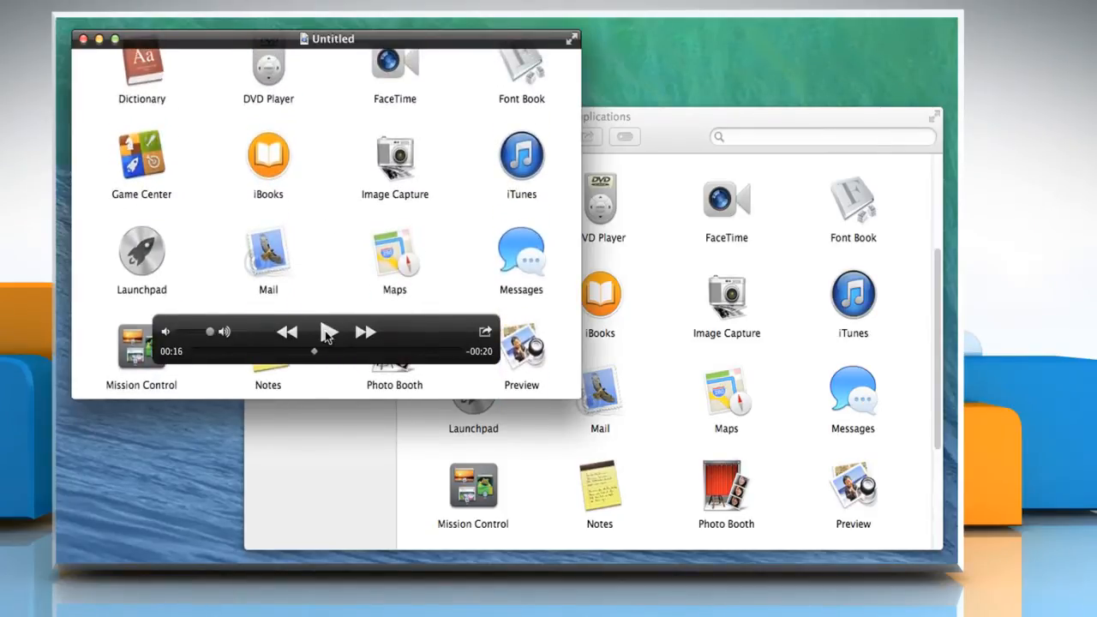
left_click(245, 27)
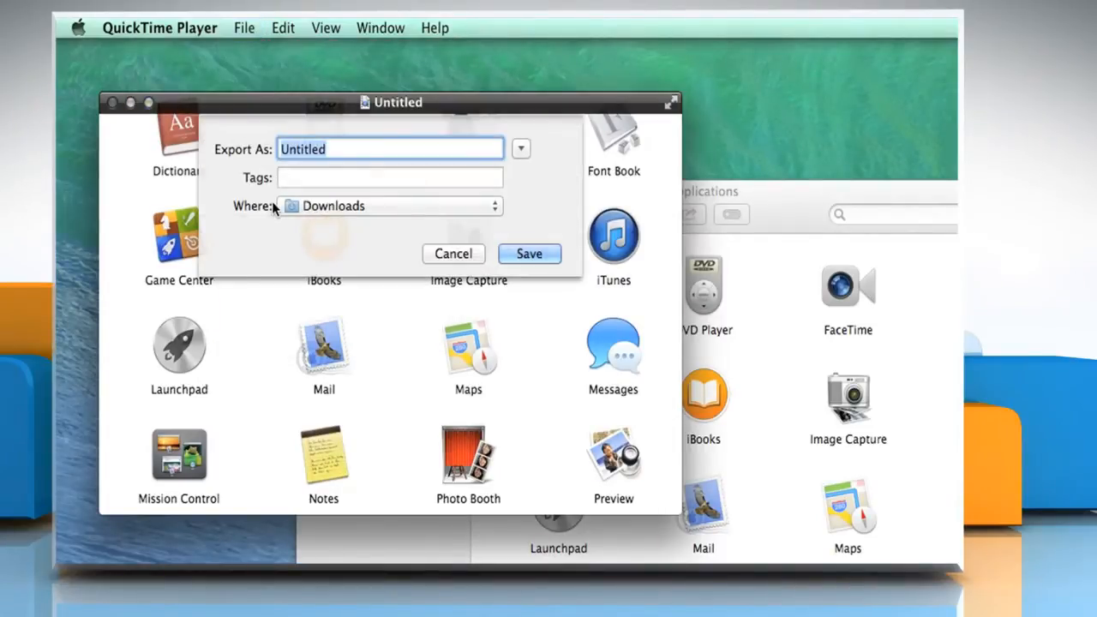
mouse_move(363, 148)
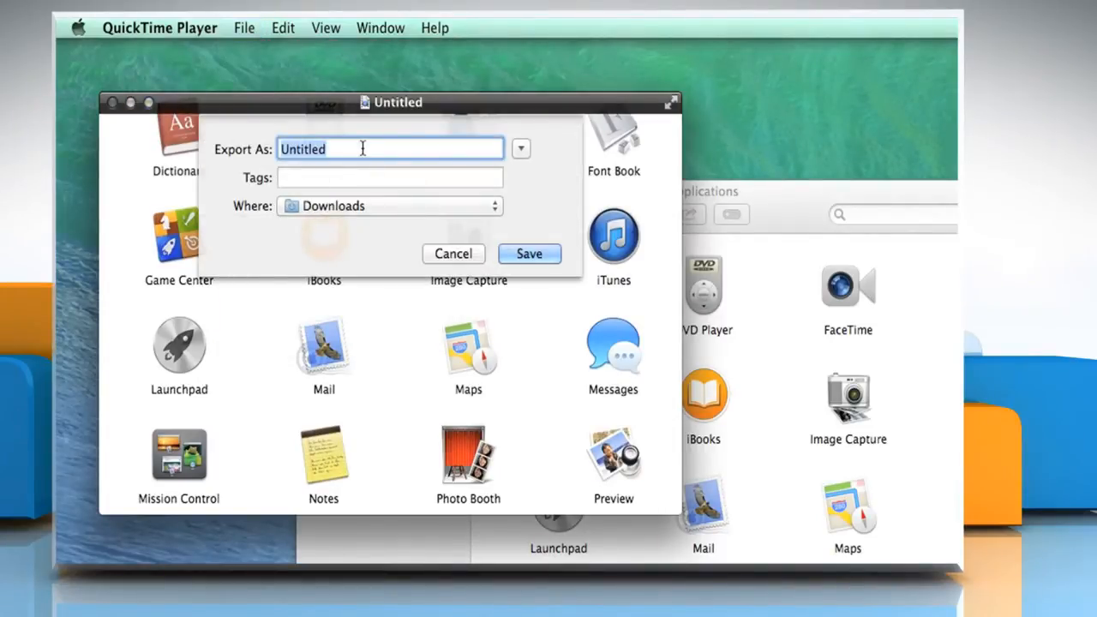
Export the recording as 'Screen Recording' to the Documents folder.
type("Screen Recording")
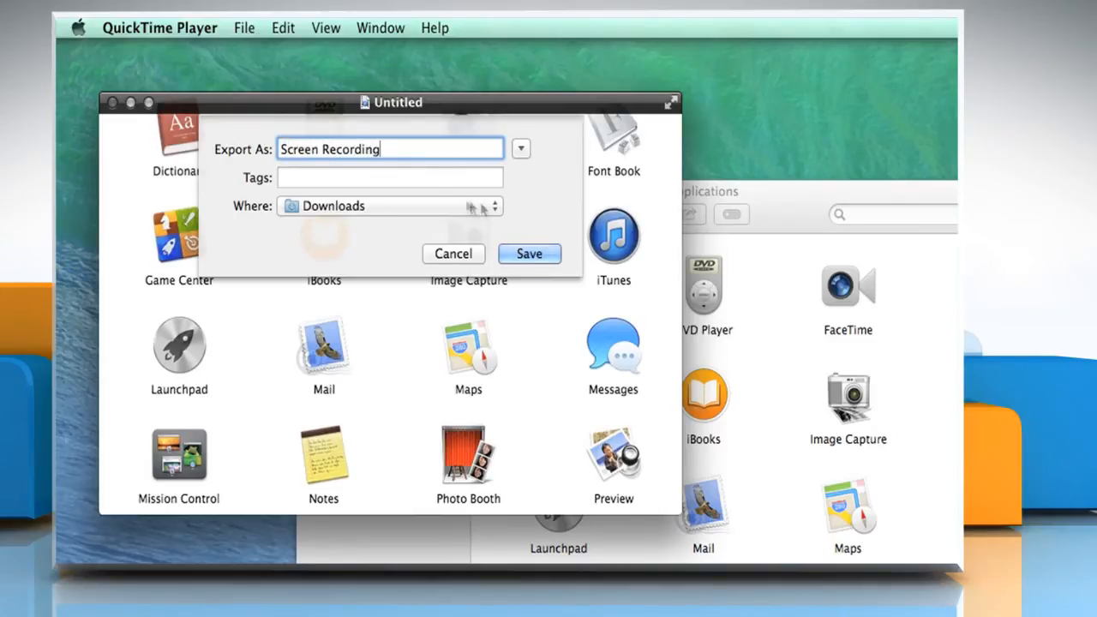
left_click(389, 206)
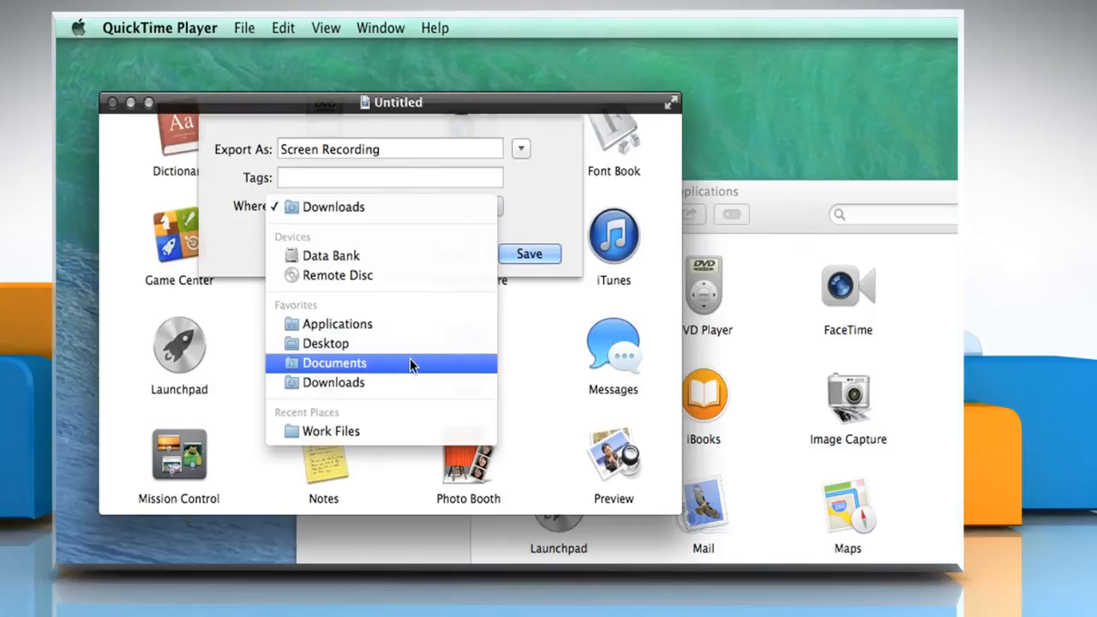
left_click(334, 363)
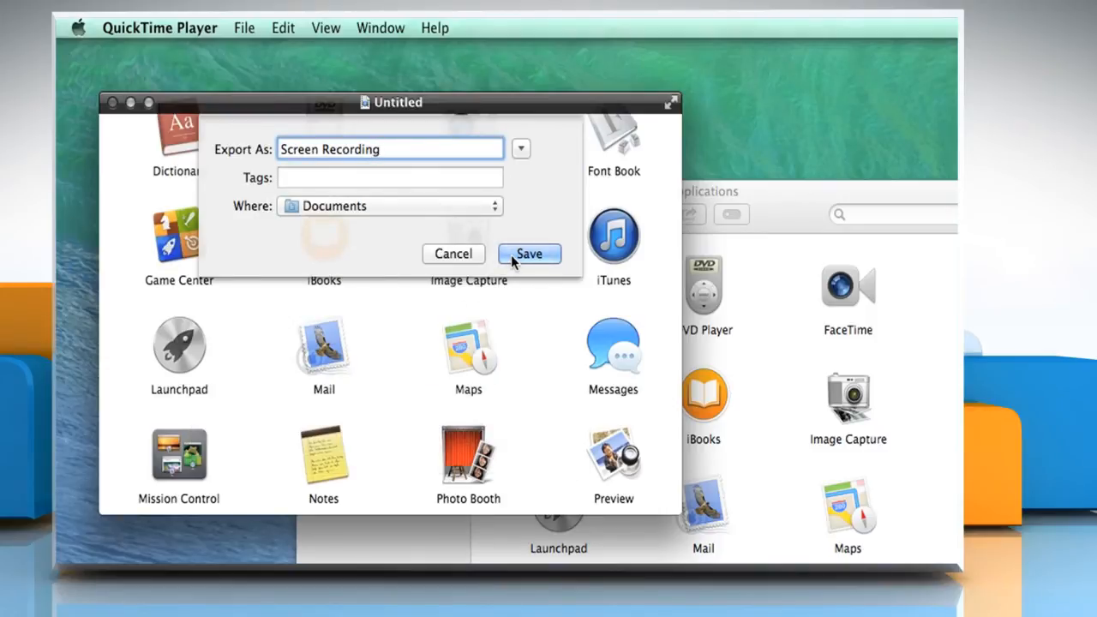
left_click(529, 254)
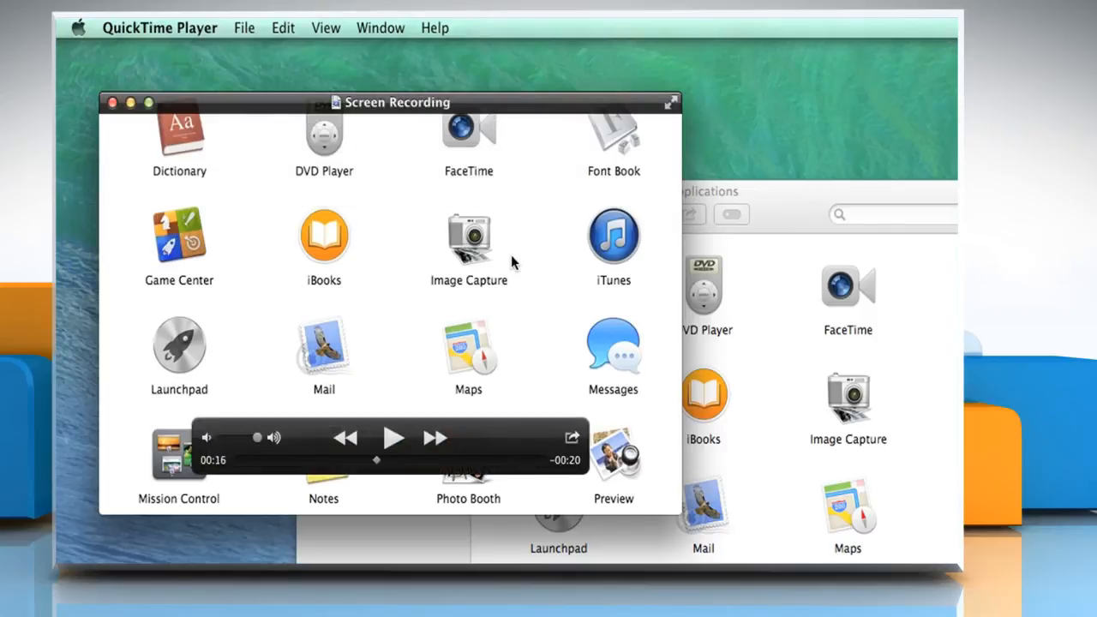